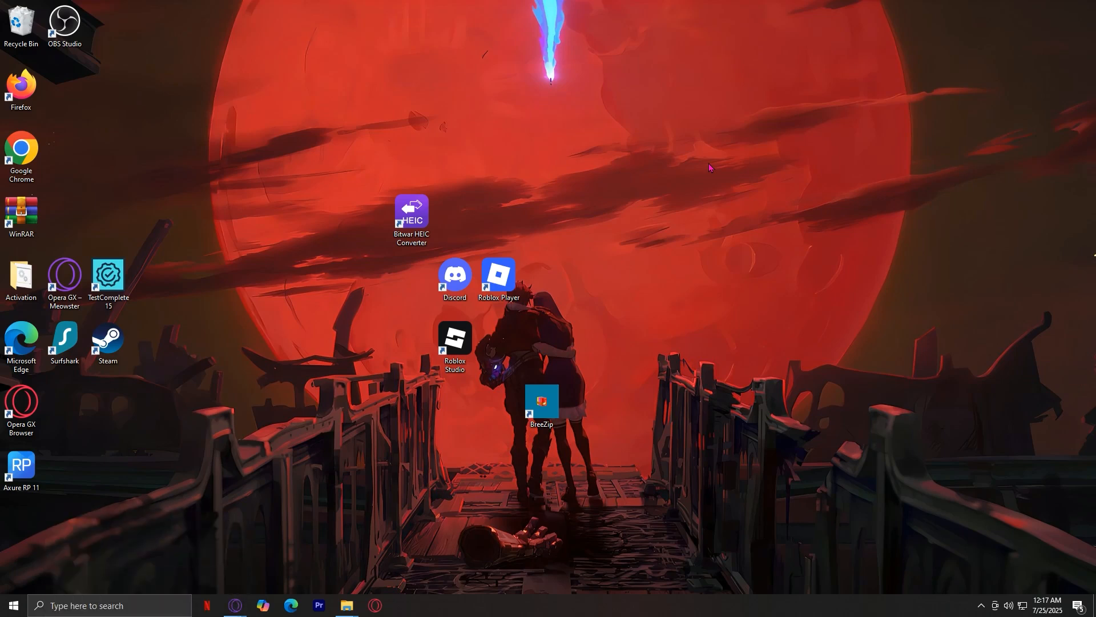
mouse_move(399, 298)
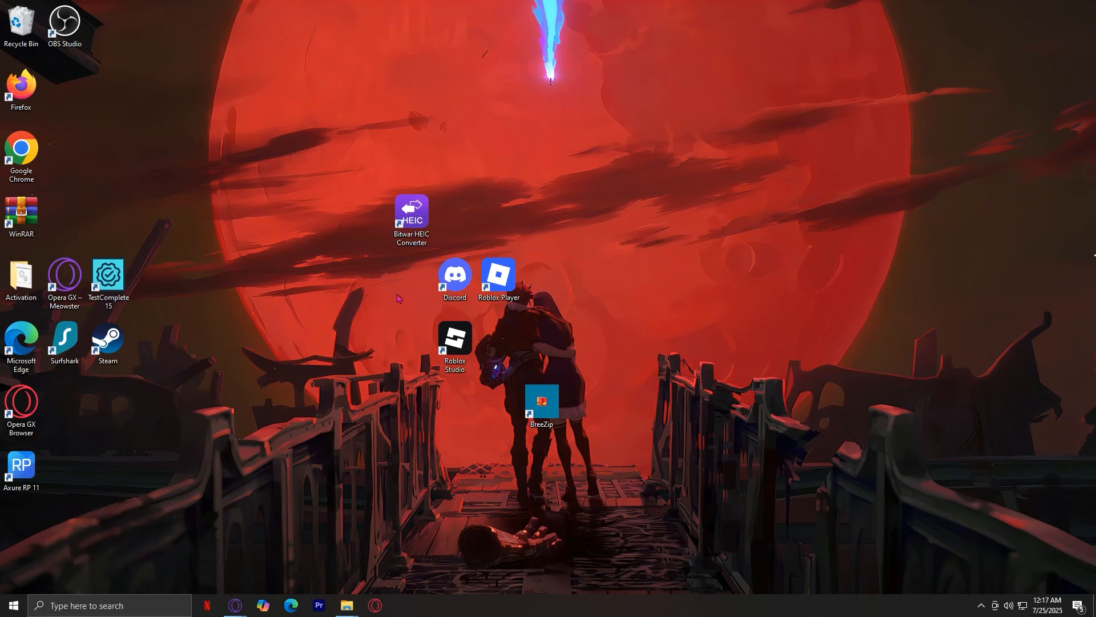
mouse_move(350, 411)
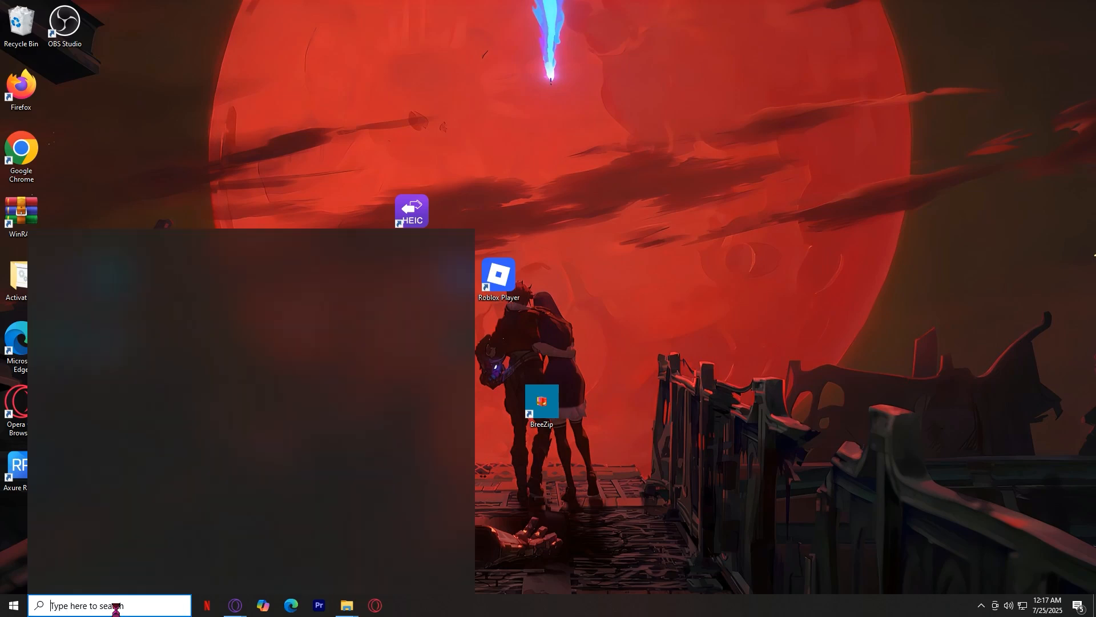
- Search the system for "mic" to surface the Microphone settings results
left_click(112, 605)
type("mic")
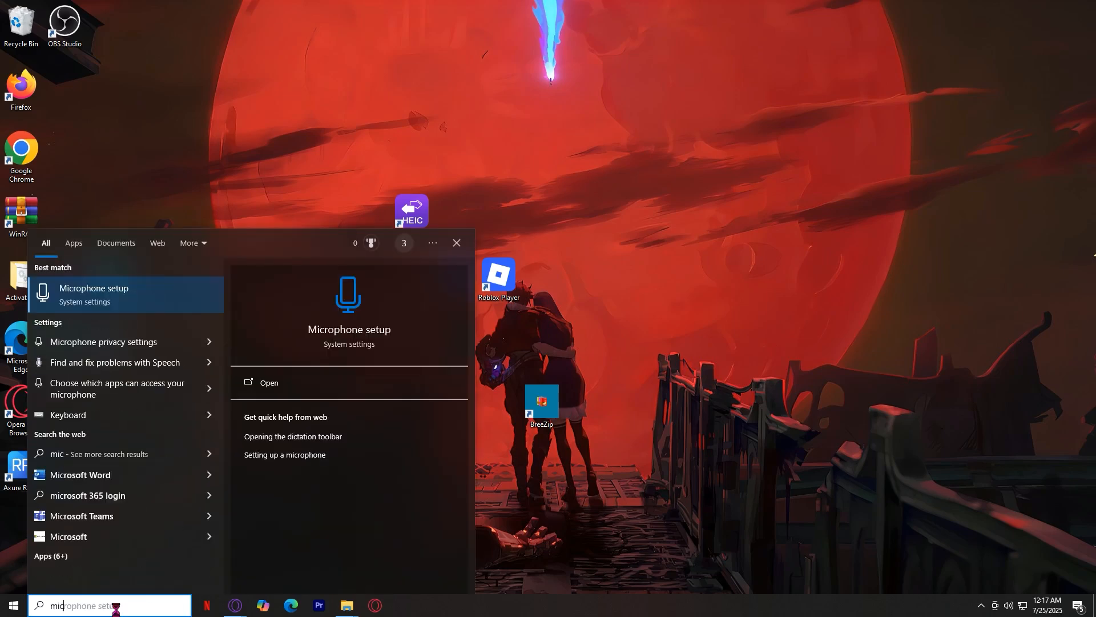
mouse_move(126, 342)
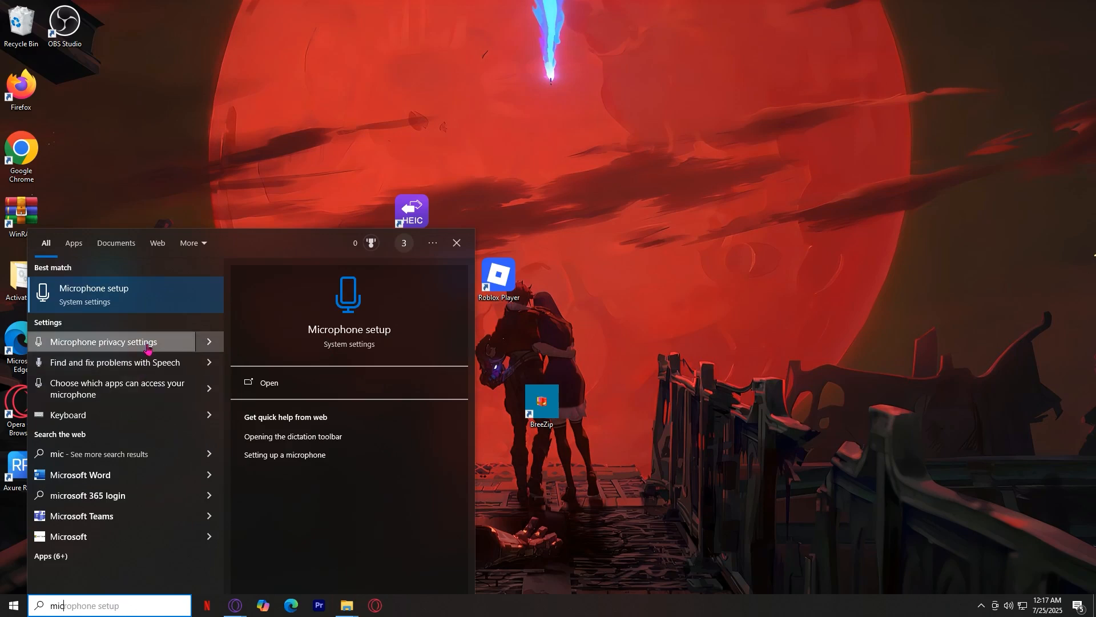
- Show the Microphone privacy page and review which Store apps are allowed microphone access
left_click(115, 341)
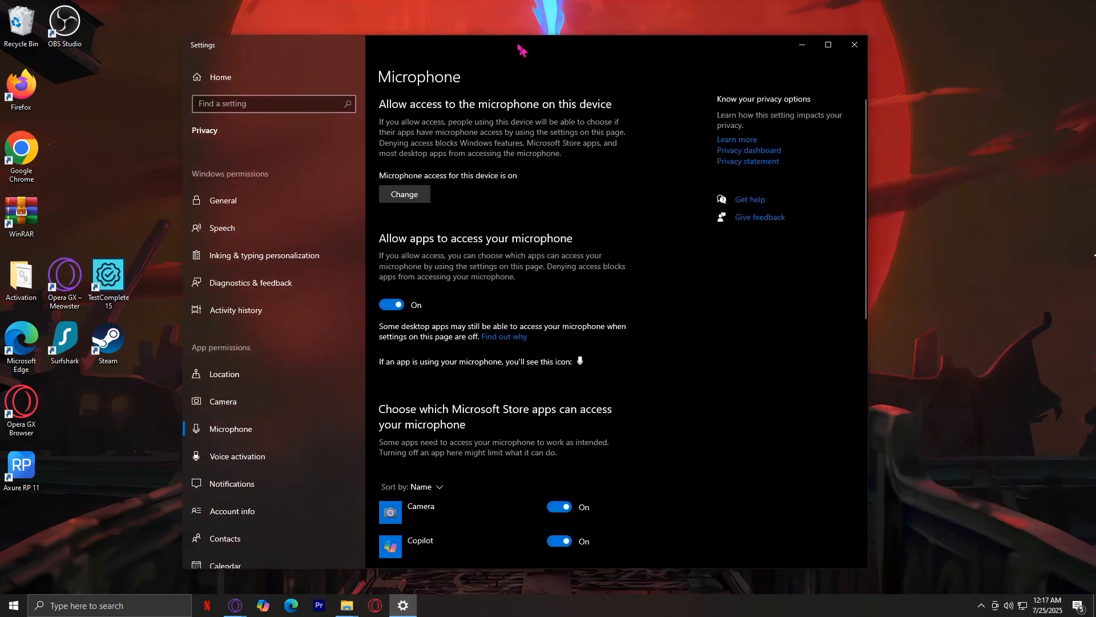
scroll("down", 3)
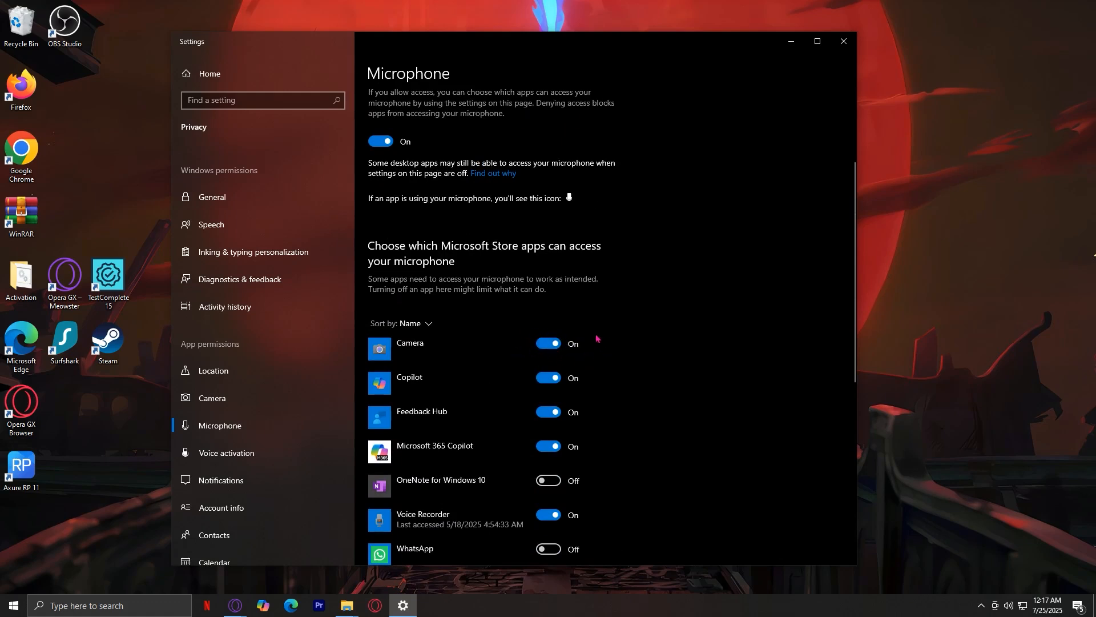
mouse_move(582, 356)
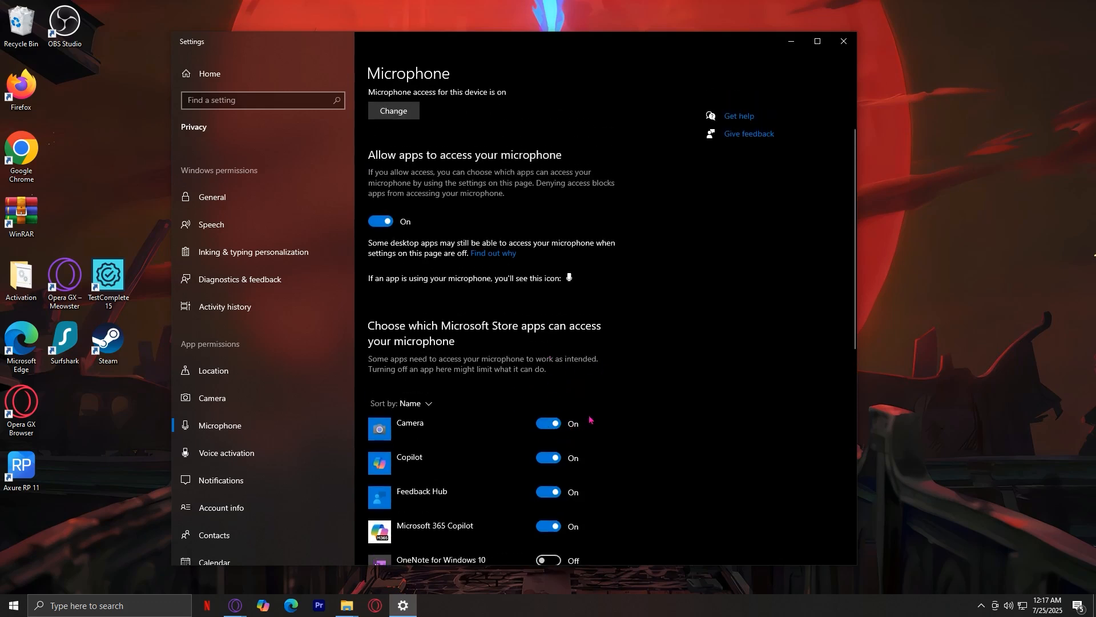
mouse_move(602, 424)
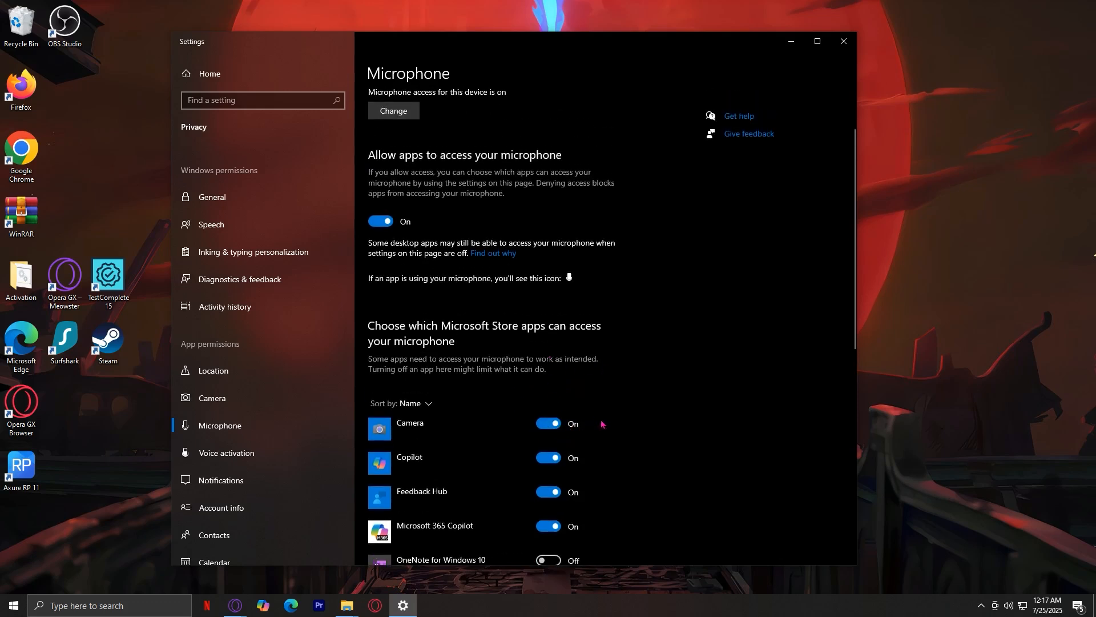
mouse_move(313, 126)
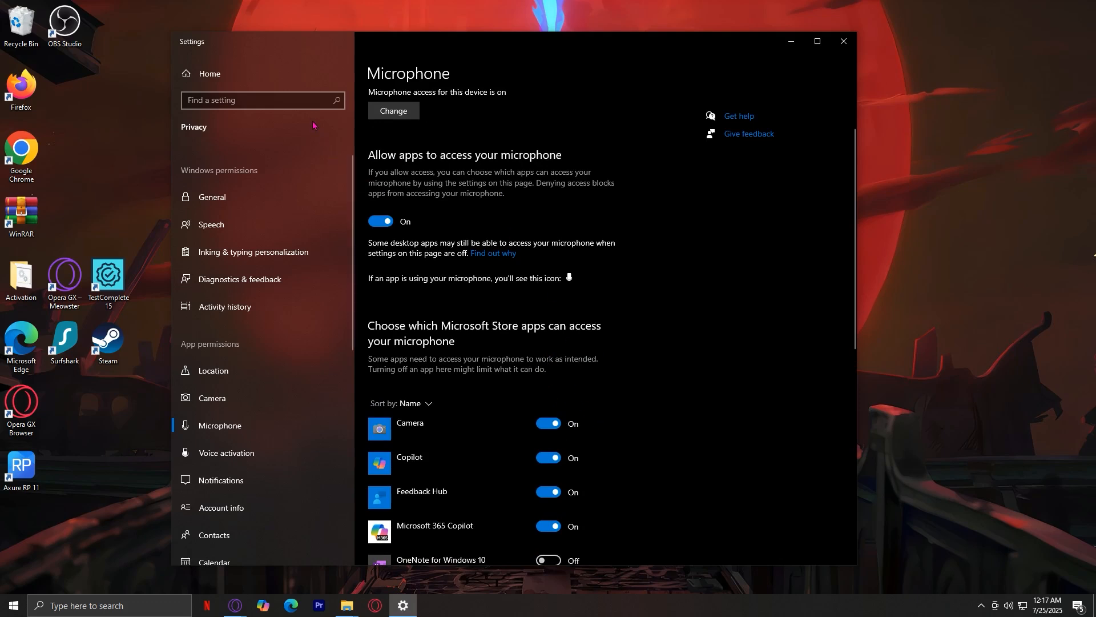
- Find "sound" in Settings and bring up the Sound page with its input and output devices
left_click(263, 101)
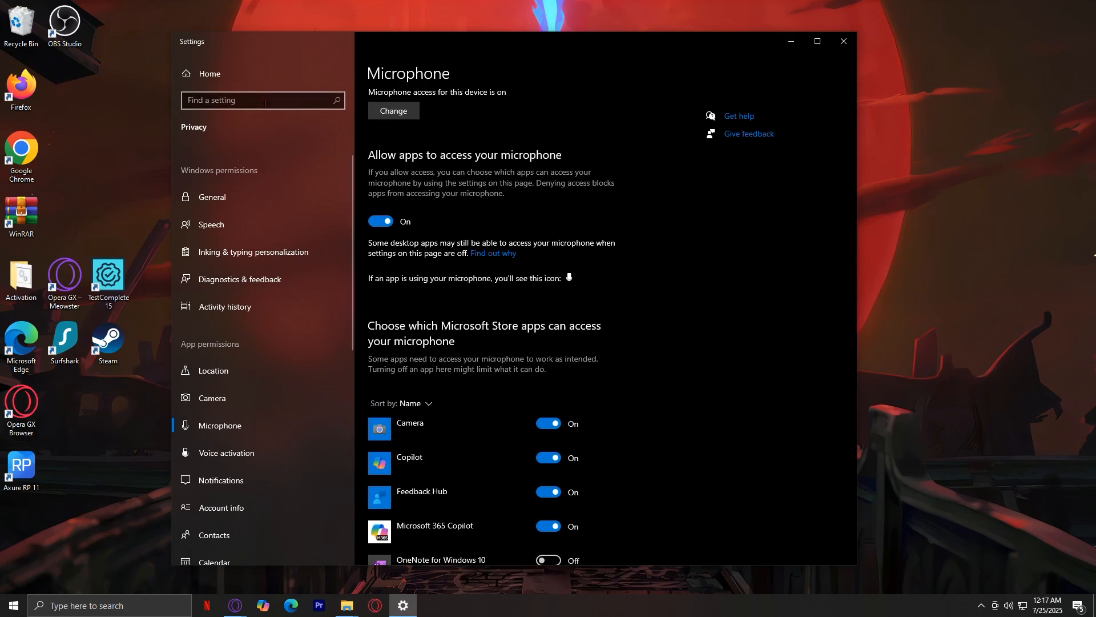
left_click(262, 101)
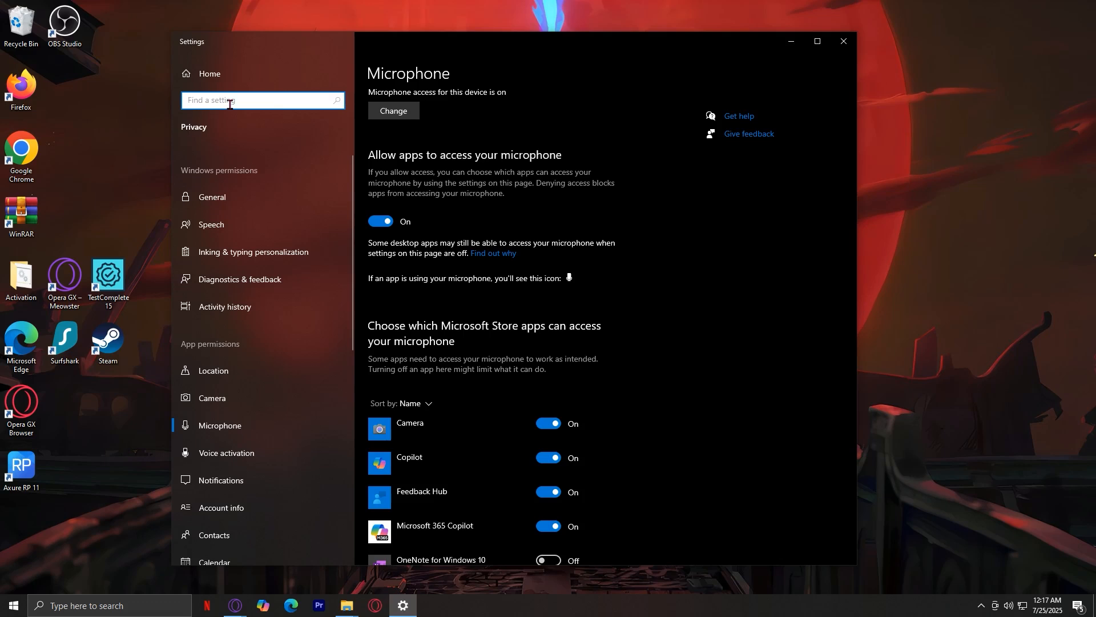
type("sound")
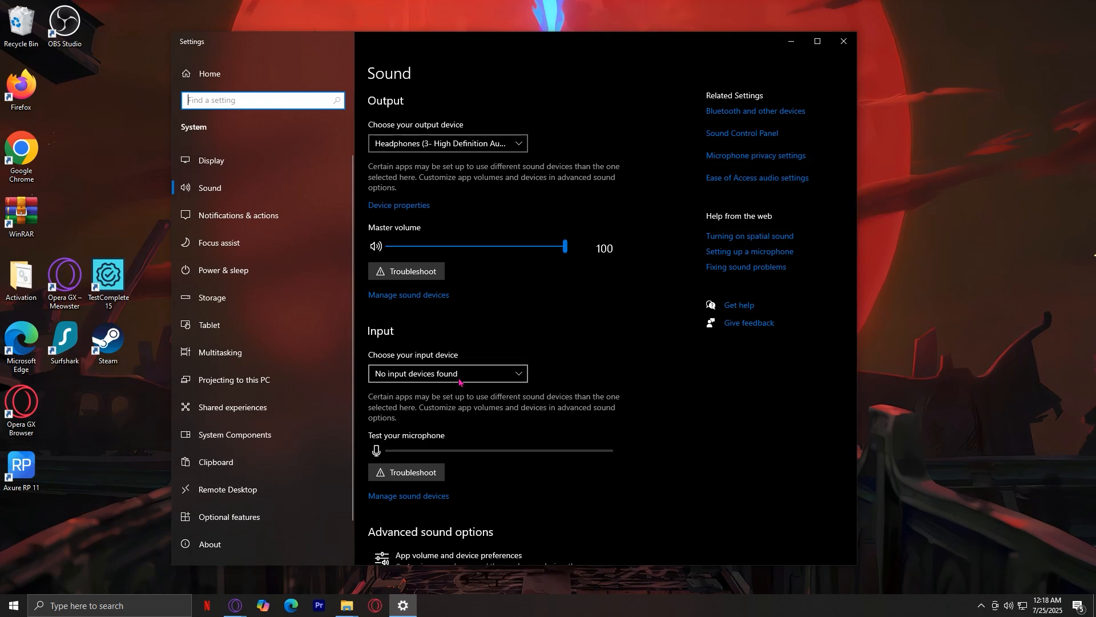
left_click(448, 372)
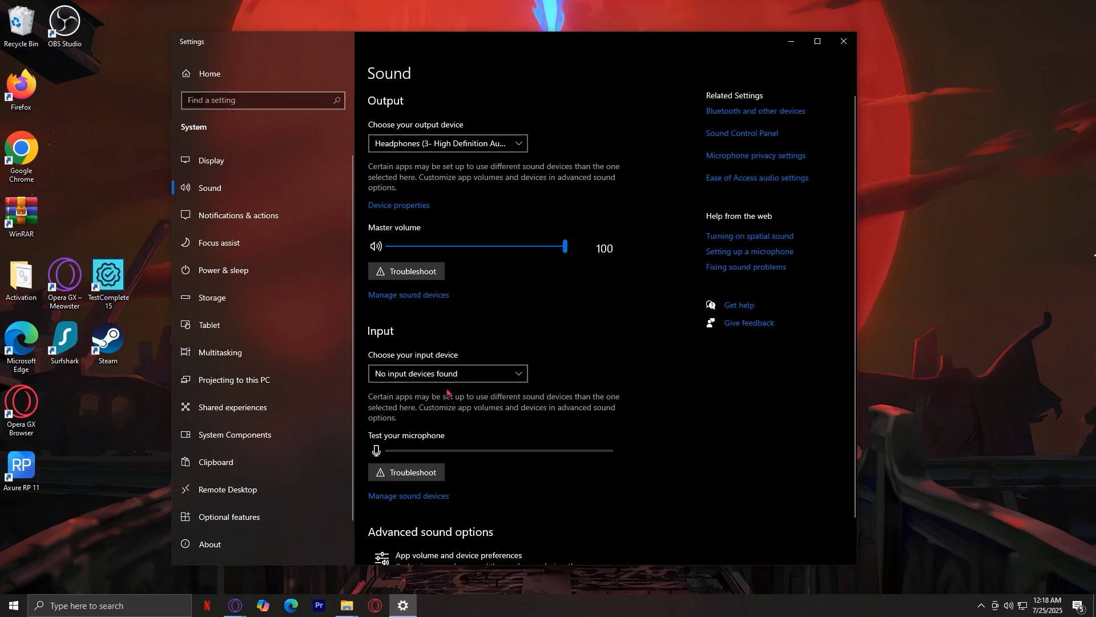
scroll("down", 3)
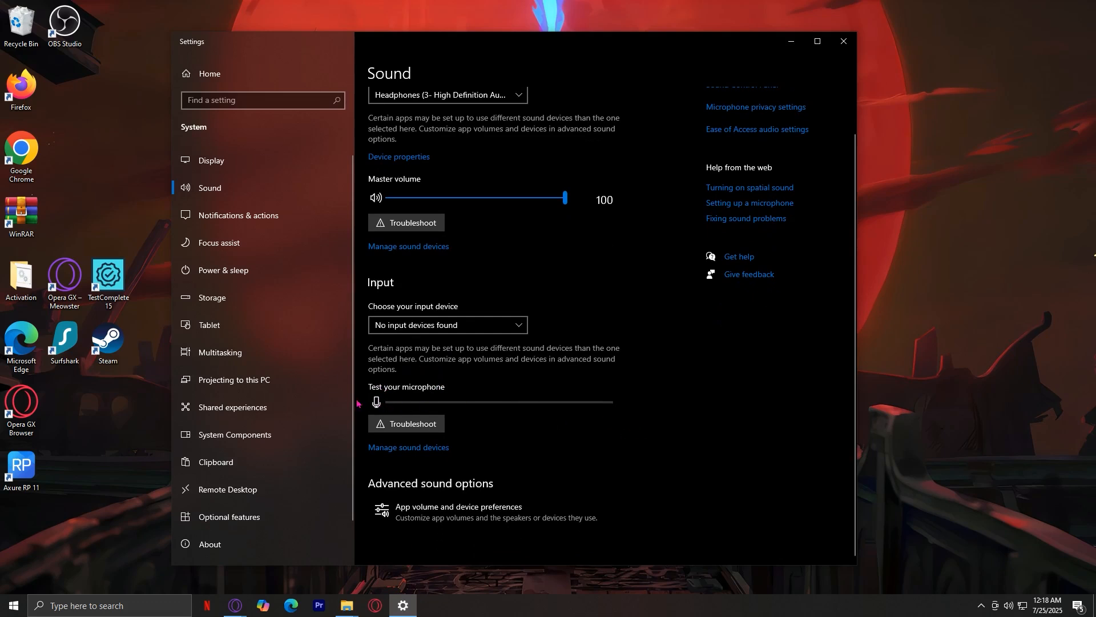
mouse_move(414, 400)
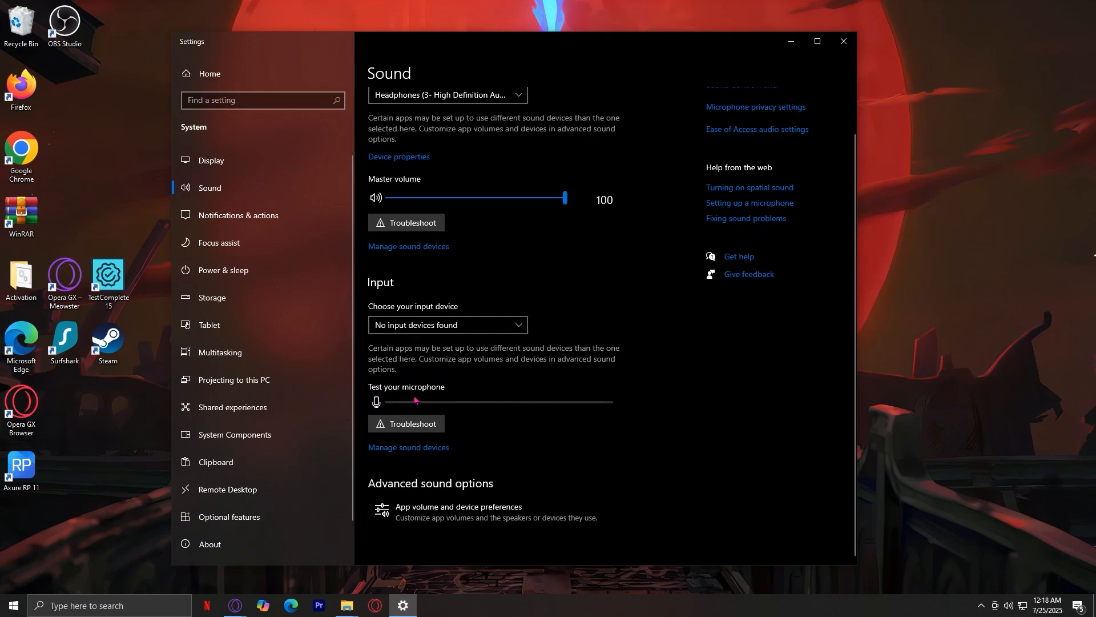
mouse_move(565, 406)
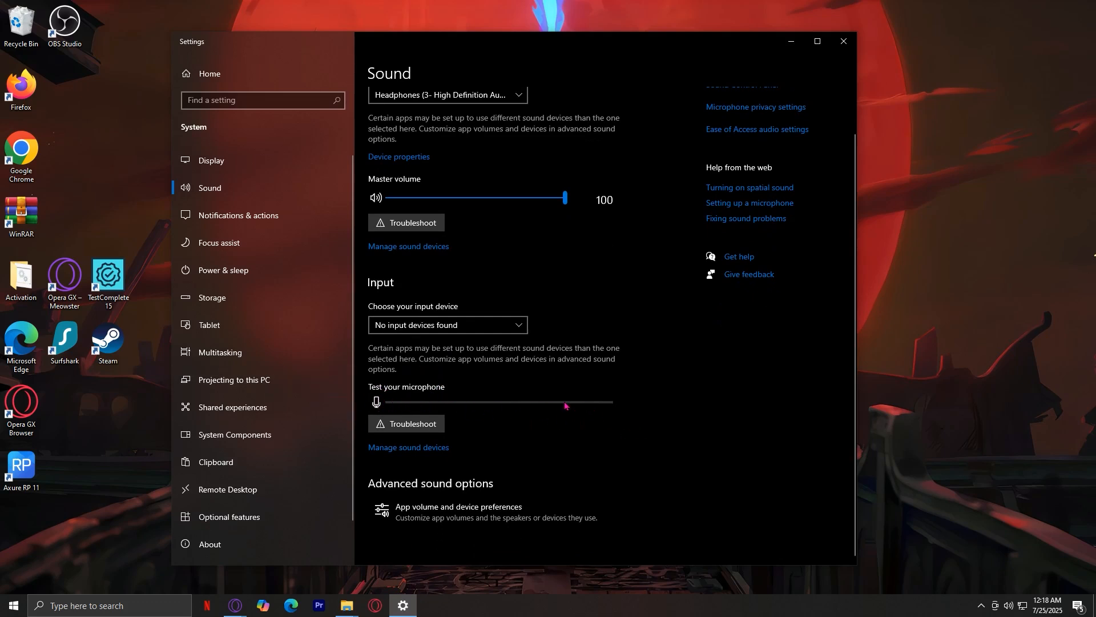
mouse_move(551, 406)
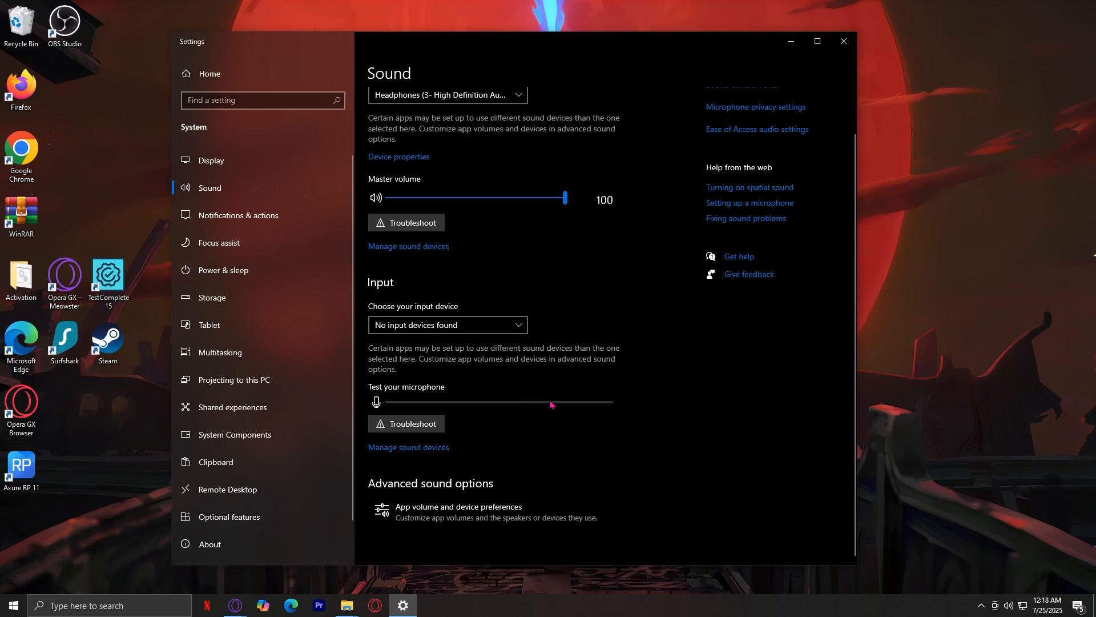
mouse_move(611, 279)
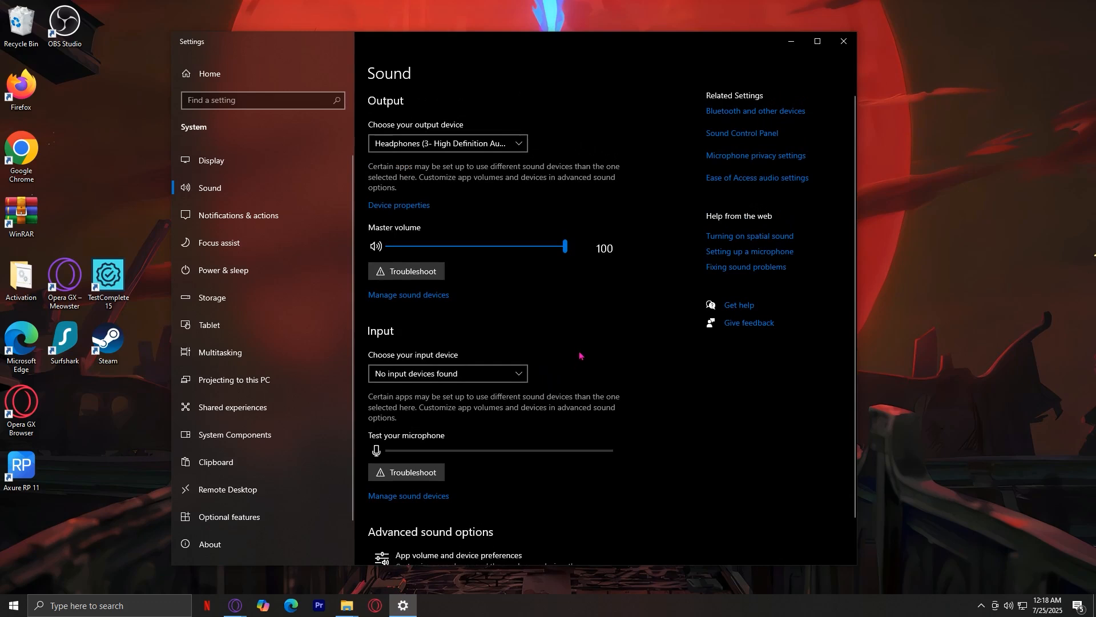
mouse_move(580, 344)
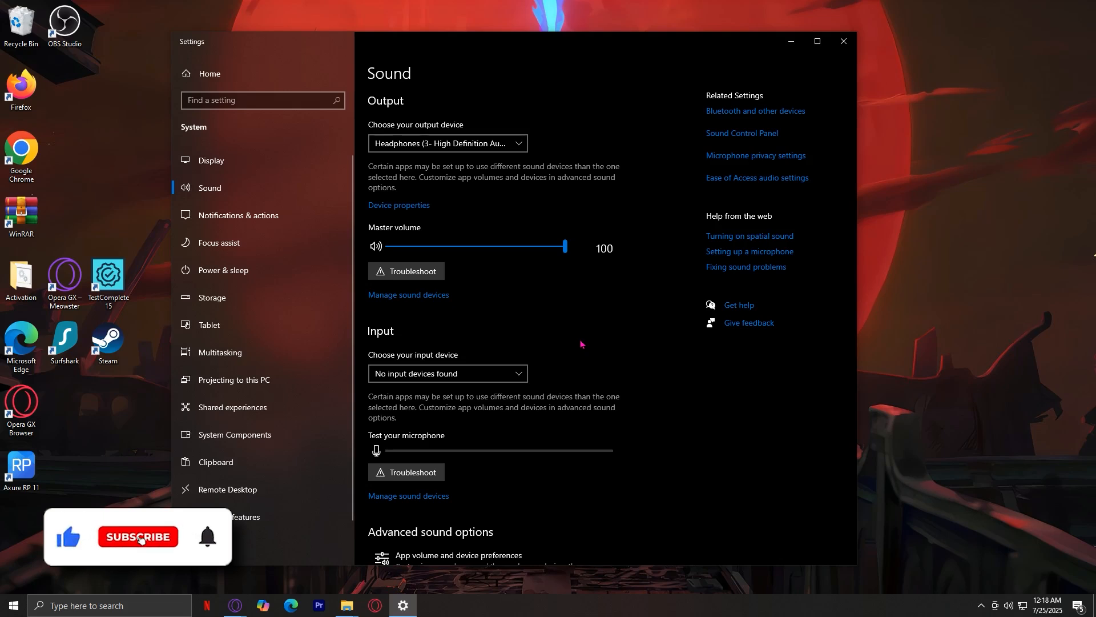
left_click(138, 537)
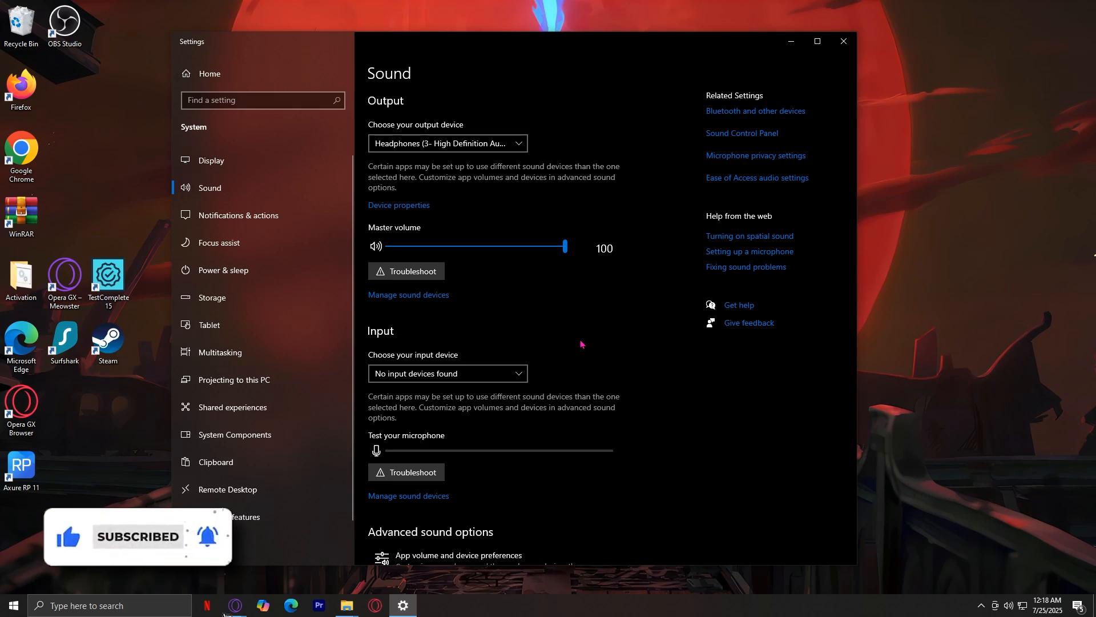